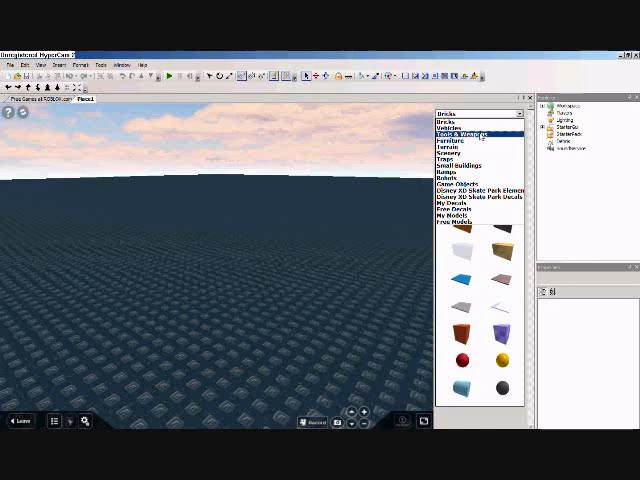
# - Pick a sword from the Toolbox gear models and accept inserting it into the StarterPack
pyautogui.click(478, 132)
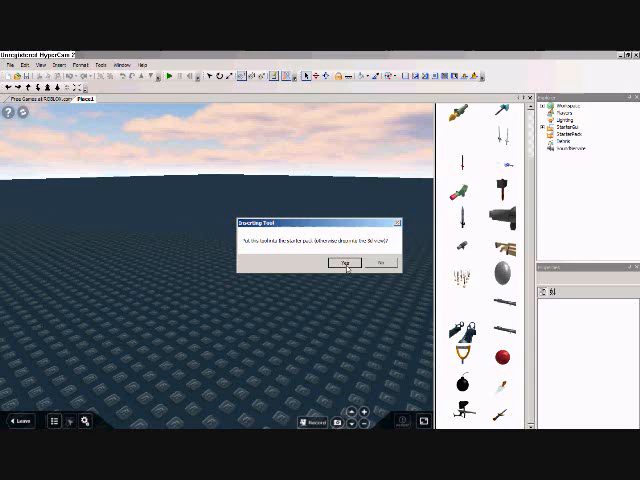
pyautogui.click(344, 262)
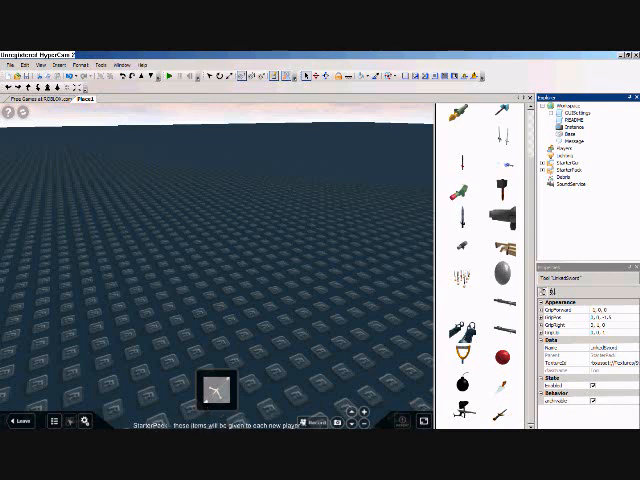
pyautogui.moveTo(304, 350)
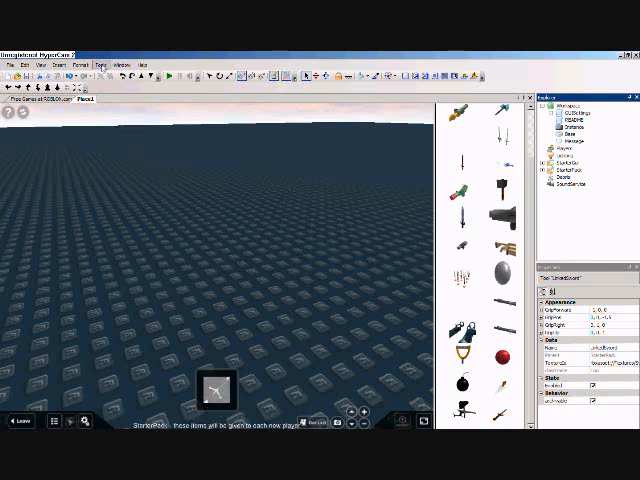
# - Bring up the place-testing options from the Tools menu to reach Play Solo
pyautogui.click(100, 64)
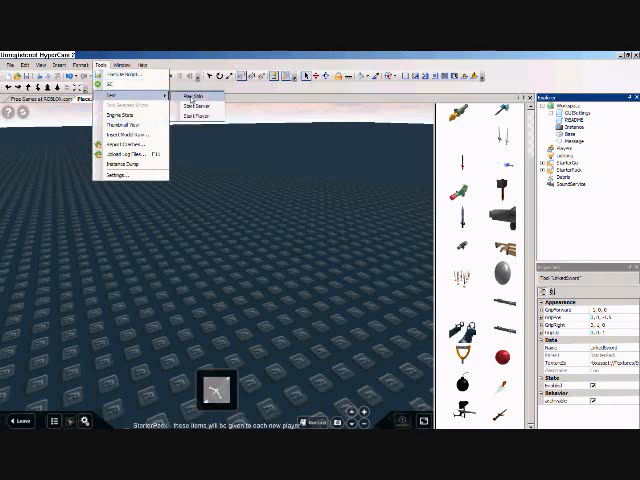